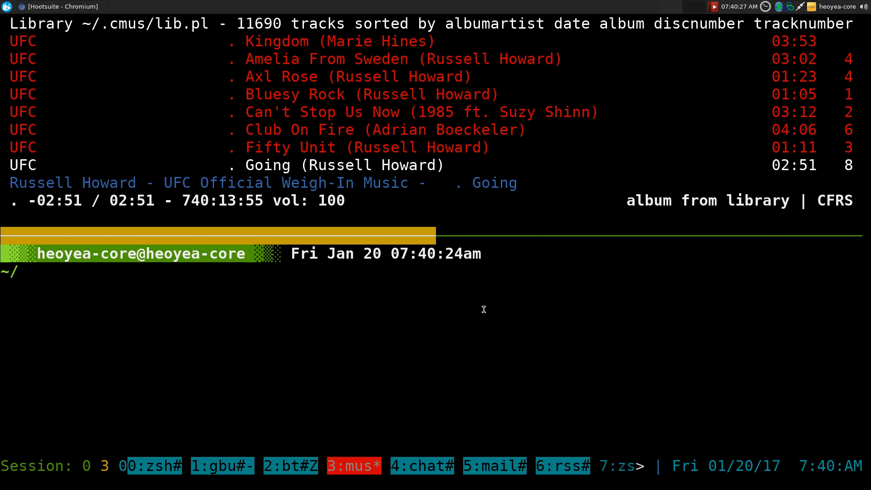
- Scroll the cmus library, then type cava at a fresh tmux shell prompt
scroll(down, 3)
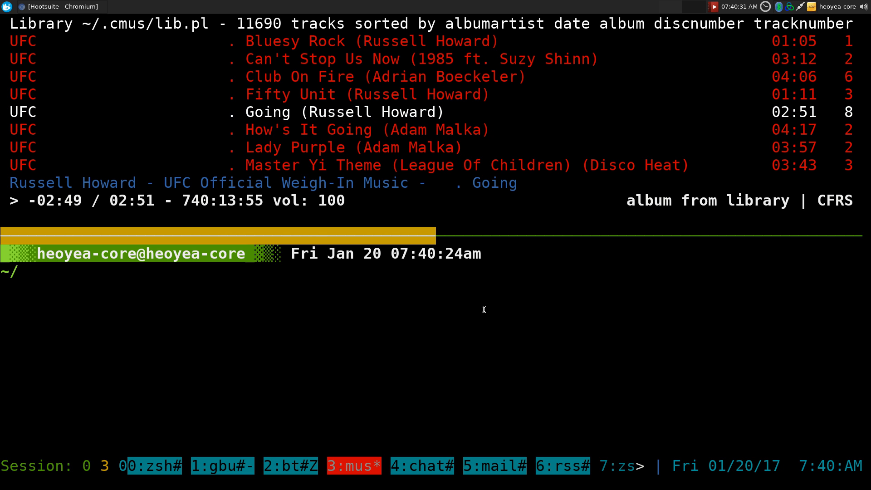
text(cava)
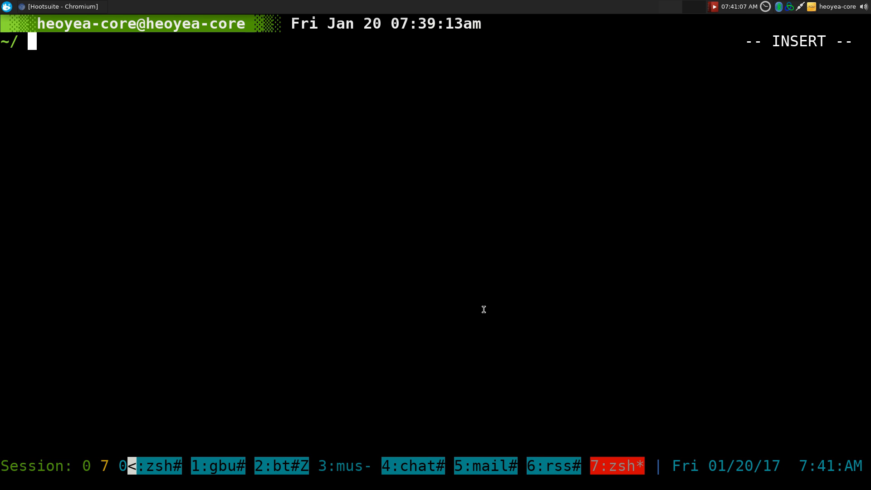
text(pkm-)
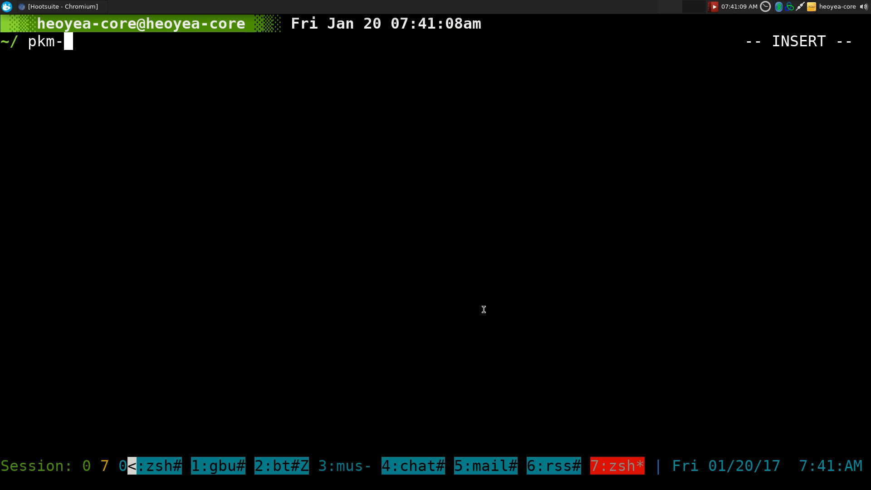
text(search cava)
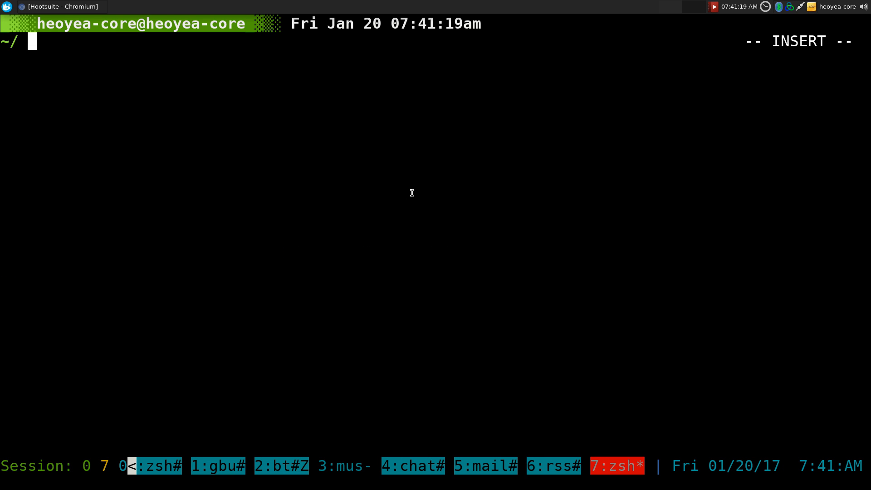
text(cava -h)
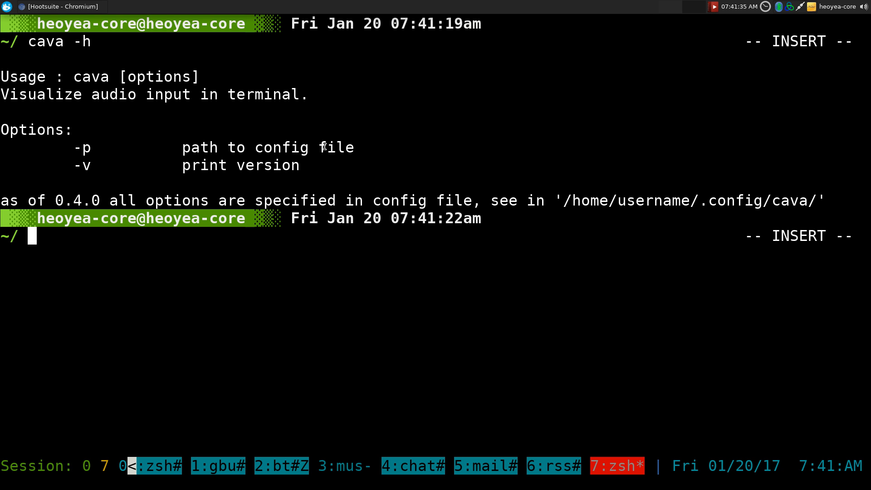
mouse_move(82, 149)
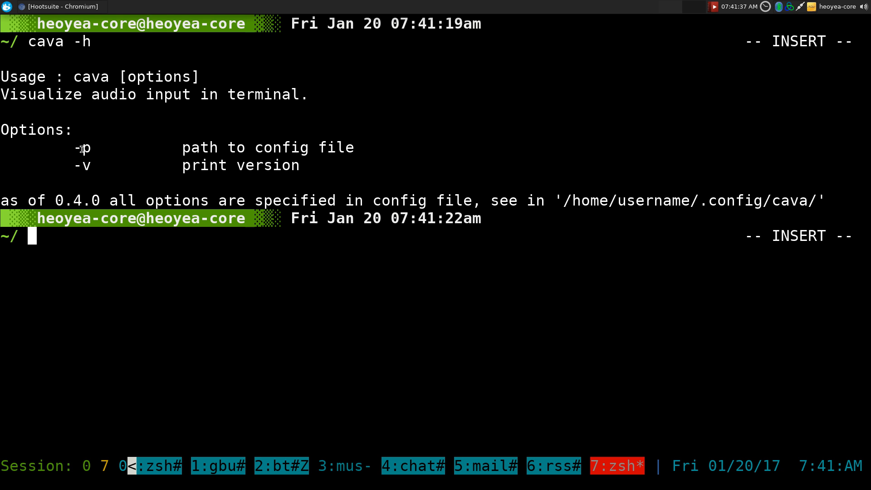
mouse_move(396, 166)
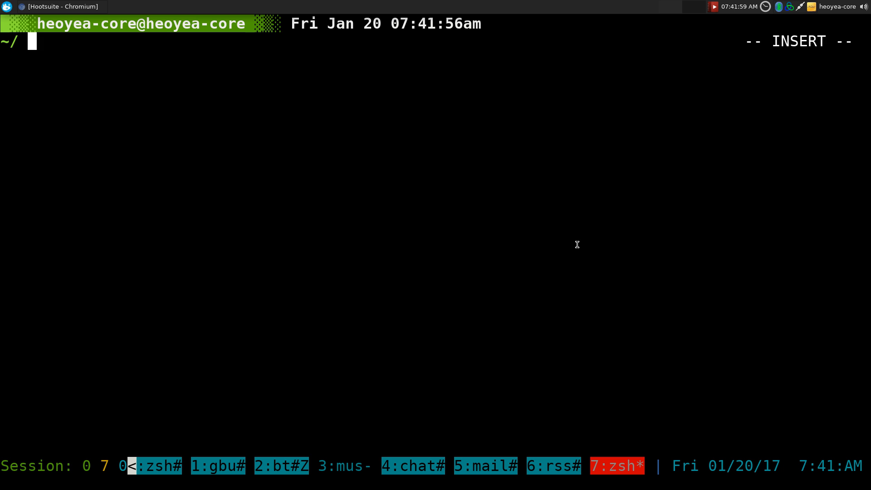
- Open the cava config with the c-ca alias and highlight the method = pulse and source lines
text(c-ca)
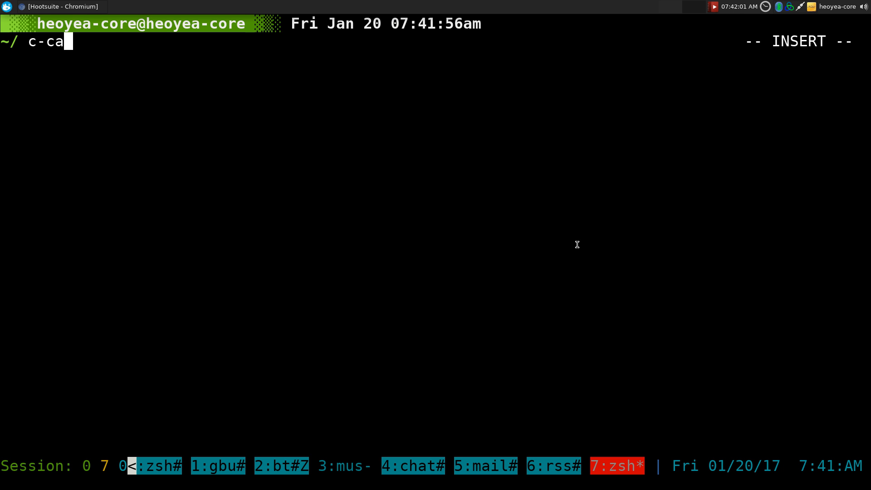
key(Return)
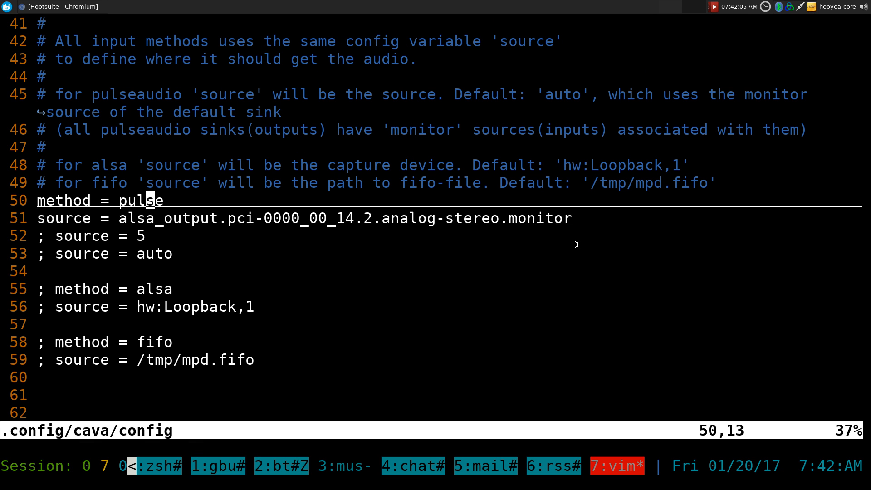
key(V)
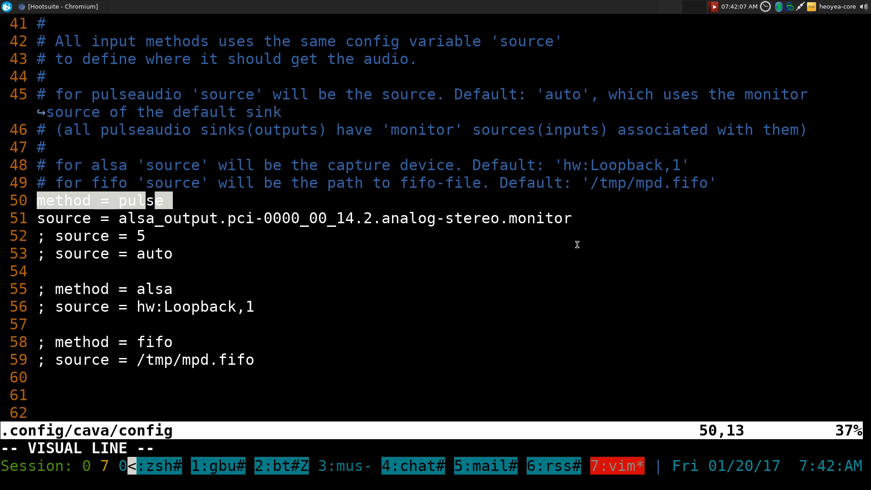
key(Escape)
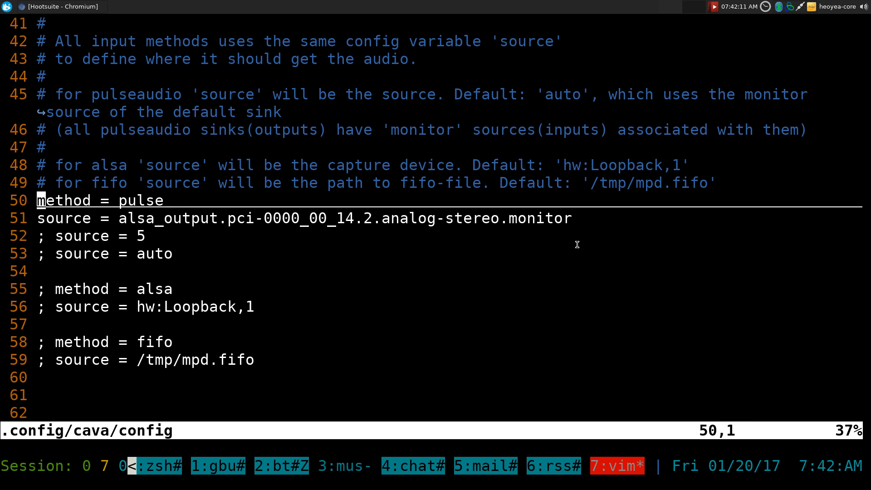
key(j)
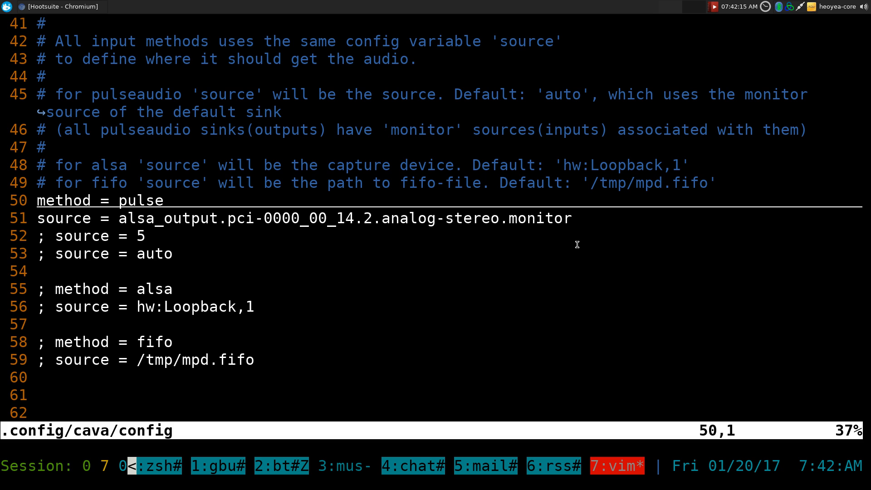
key(V)
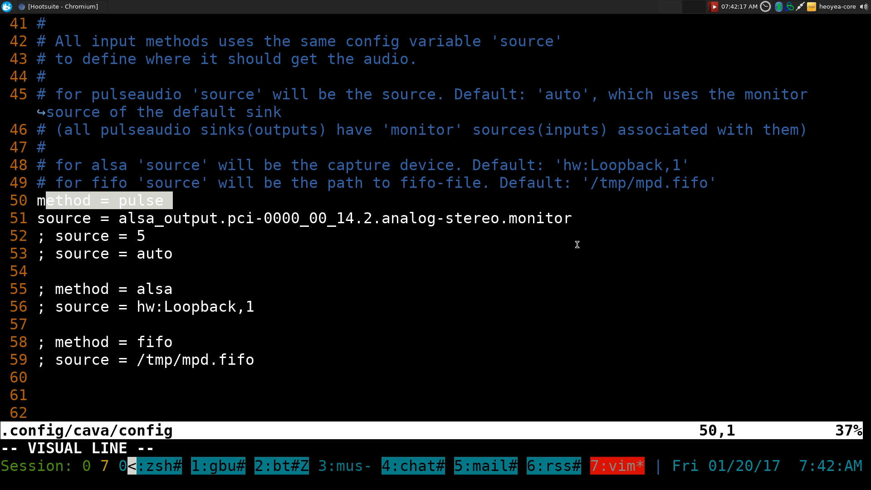
key(j)
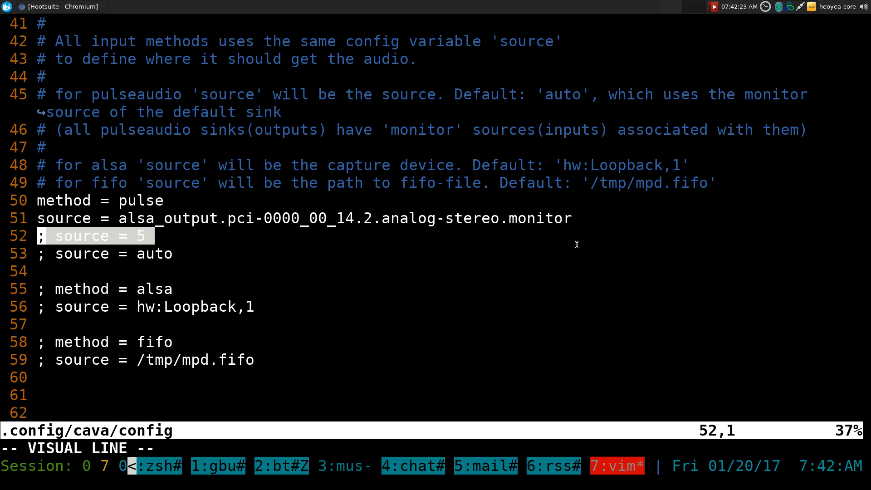
key(k)
text(pacmd list-sources | awk '/index:/ ||/name:/ || /device.description/')
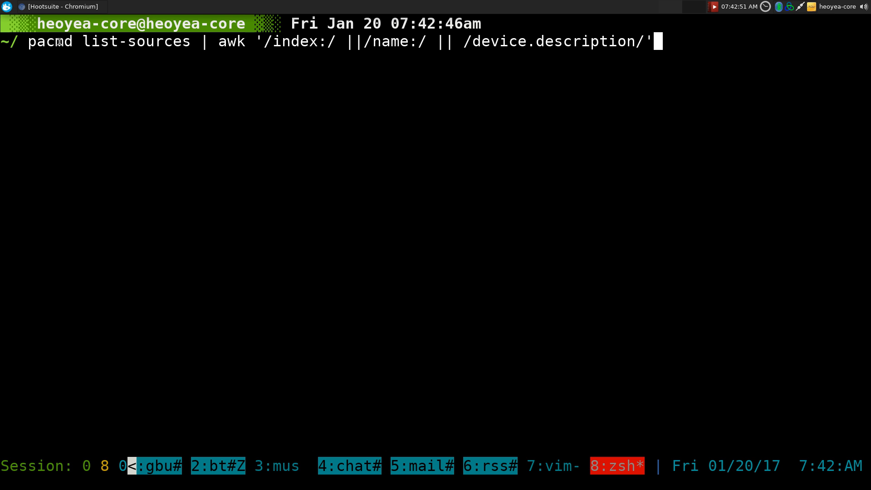
mouse_move(221, 44)
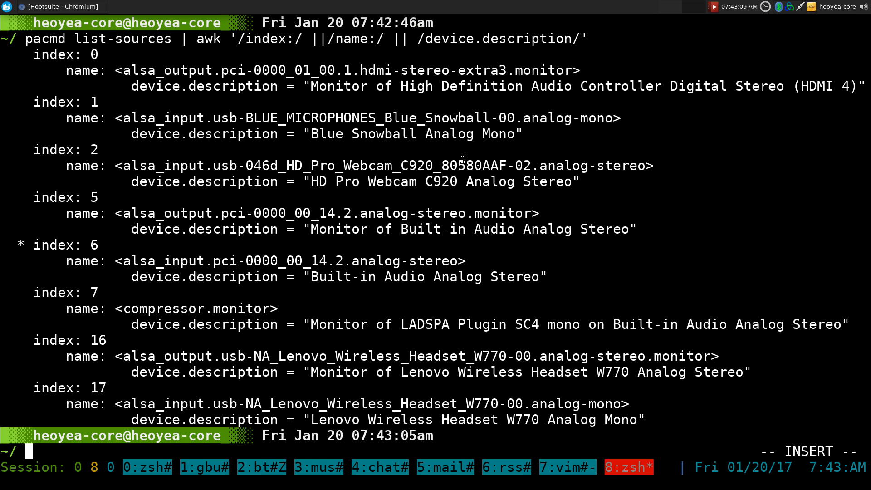
mouse_move(400, 232)
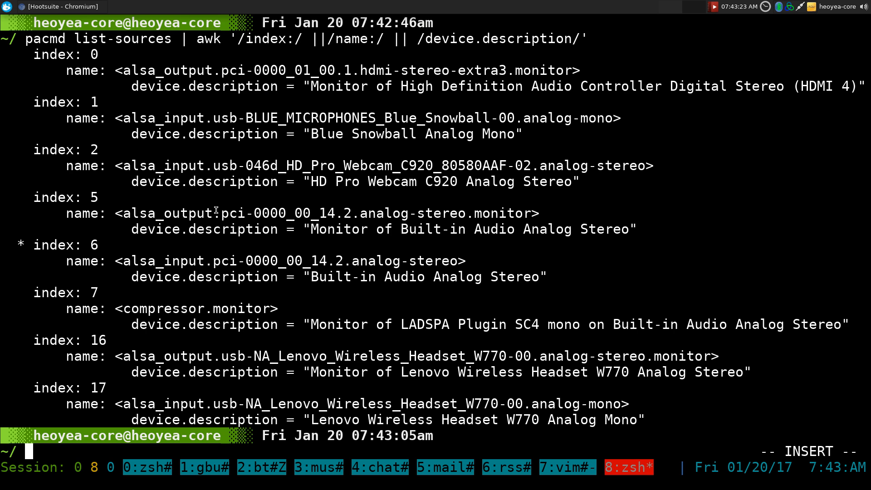
- Return to the vim window with the cava config after listing PulseAudio sources
click(563, 467)
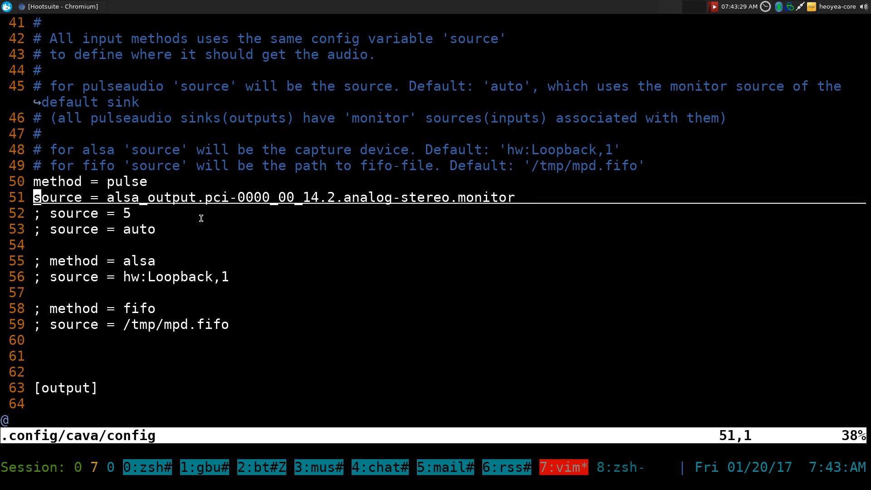
- Copy the built-in analog-stereo monitor name from the pacmd listing into cava's source setting
click(622, 467)
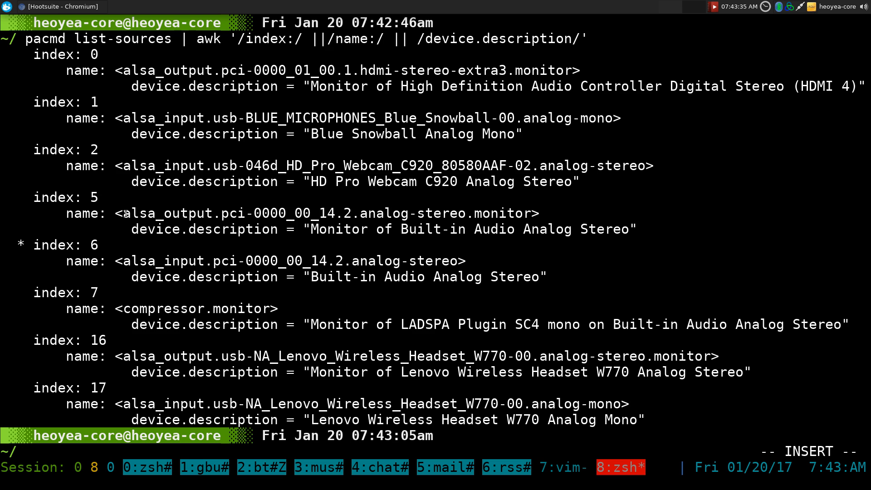
double_click(325, 214)
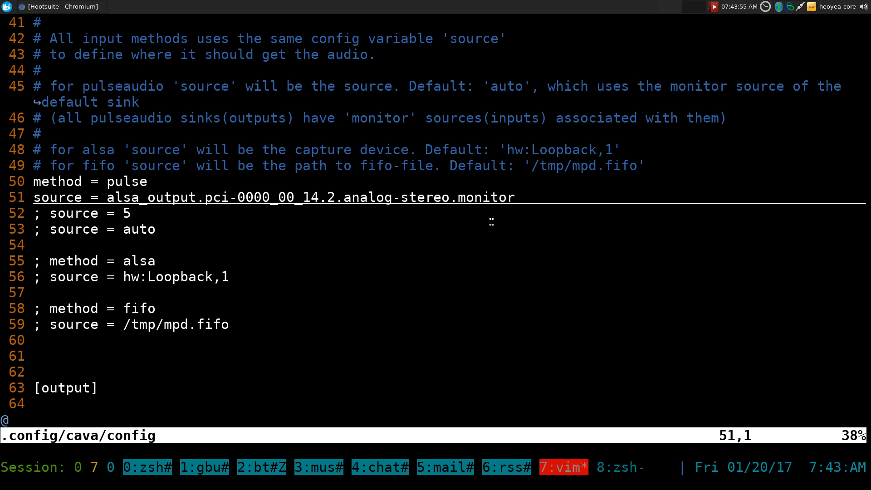
mouse_move(82, 219)
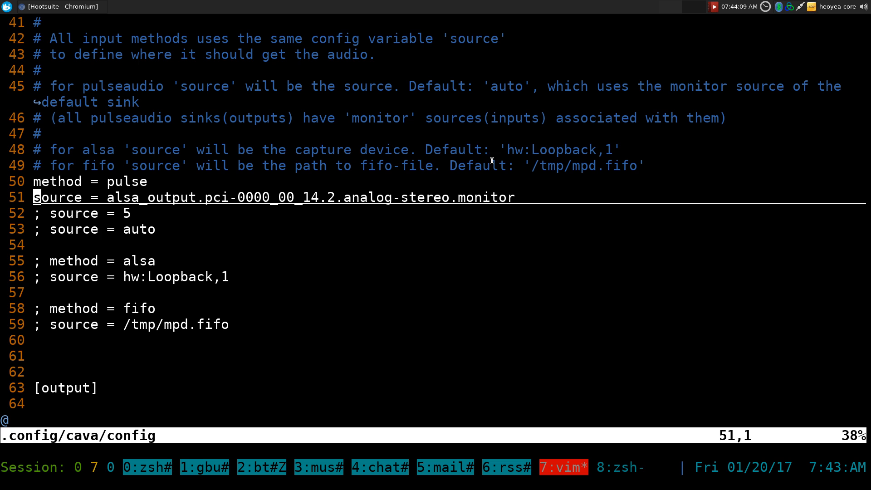
mouse_move(335, 109)
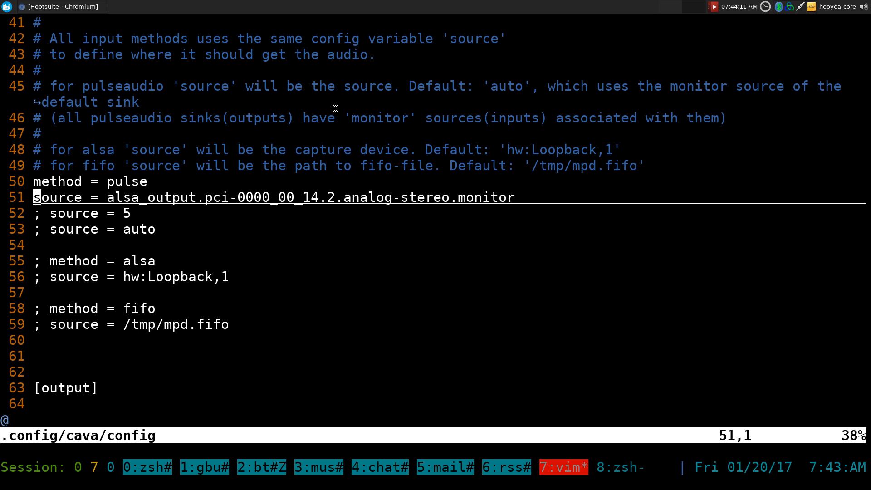
mouse_move(295, 154)
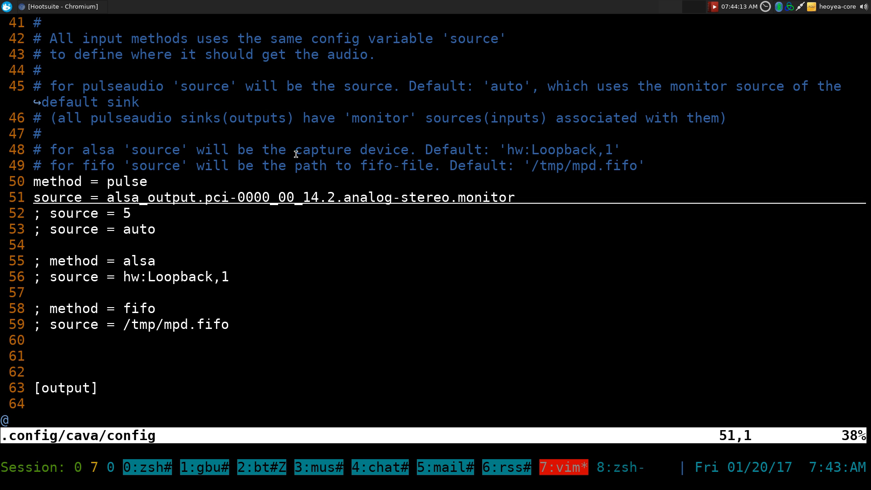
click(616, 467)
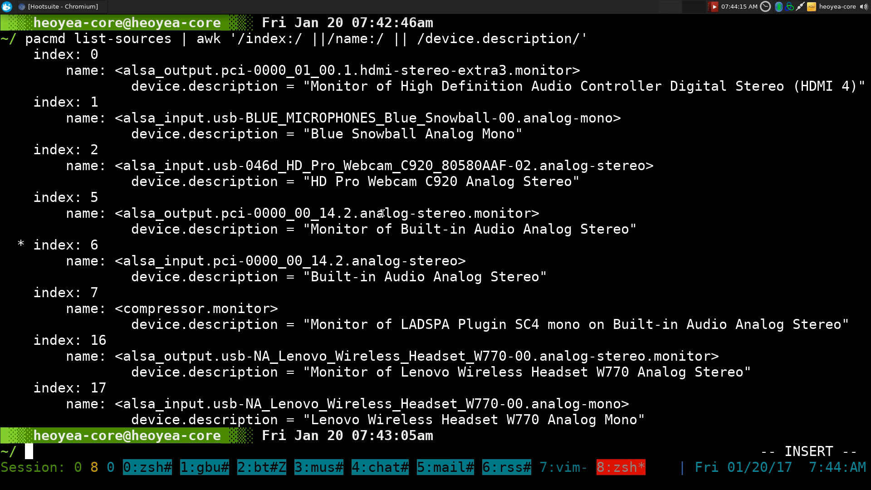
mouse_move(127, 219)
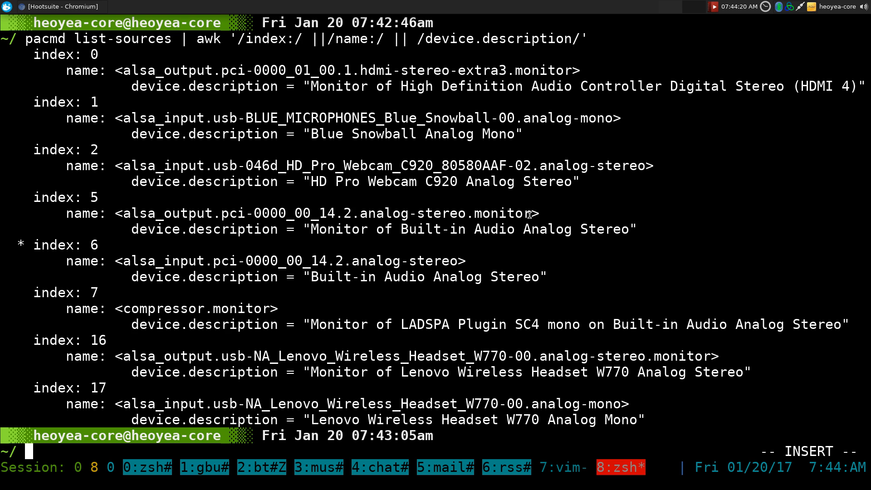
double_click(325, 213)
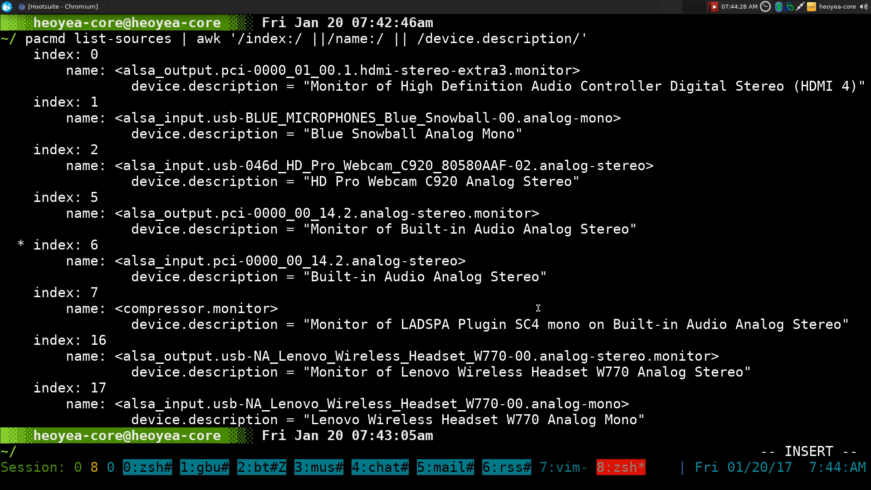
mouse_move(388, 248)
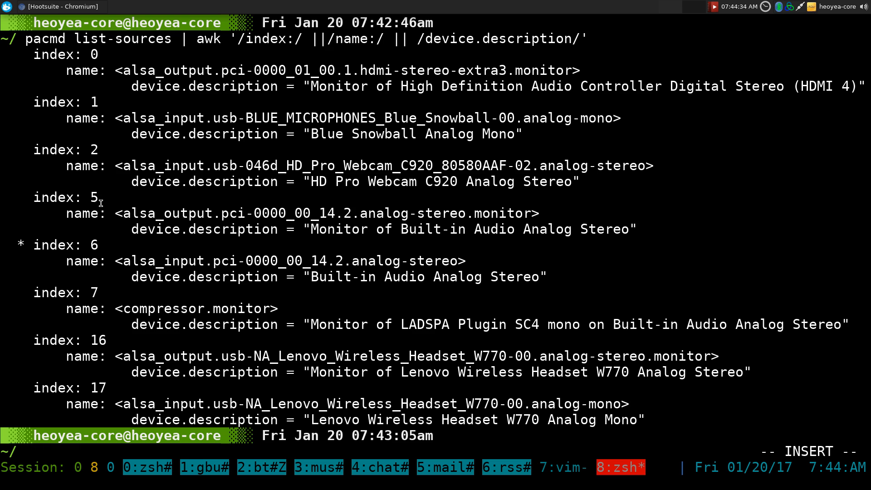
mouse_move(488, 277)
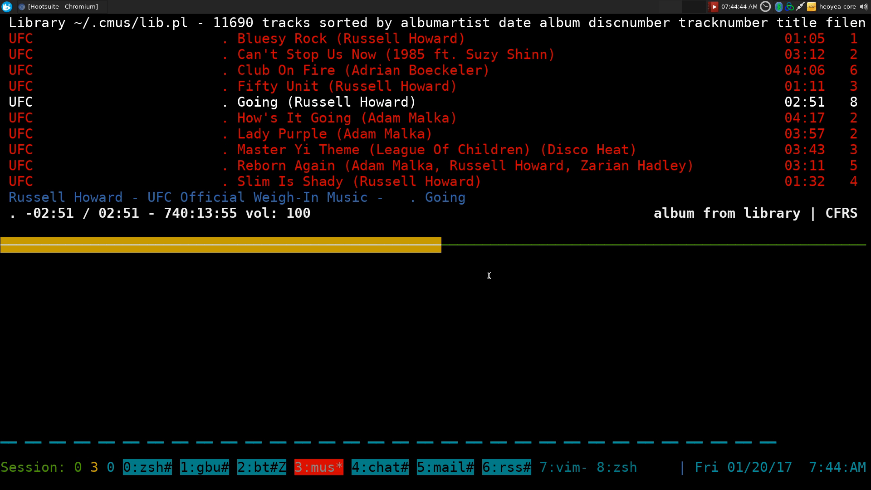
- Press Down in cmus before going back to the cava config in vim
key(Down)
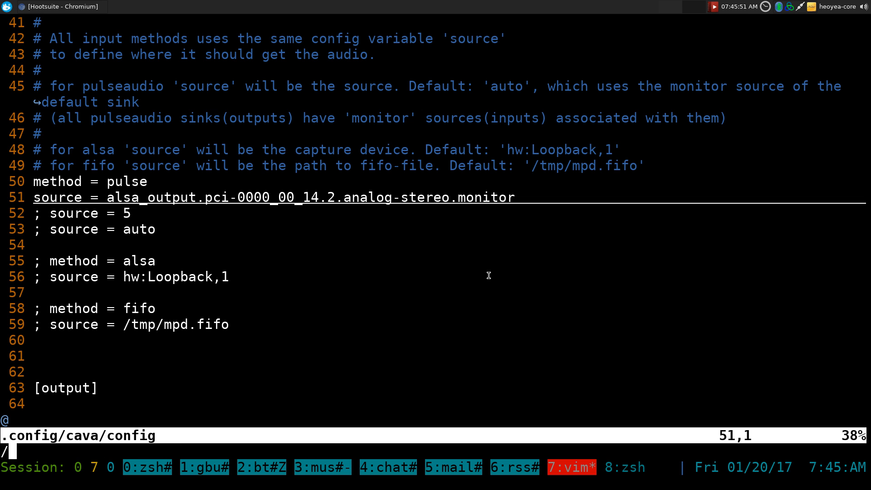
- Add foreground = red below the commented cyan default, then go to the cmus window
text(cyan)
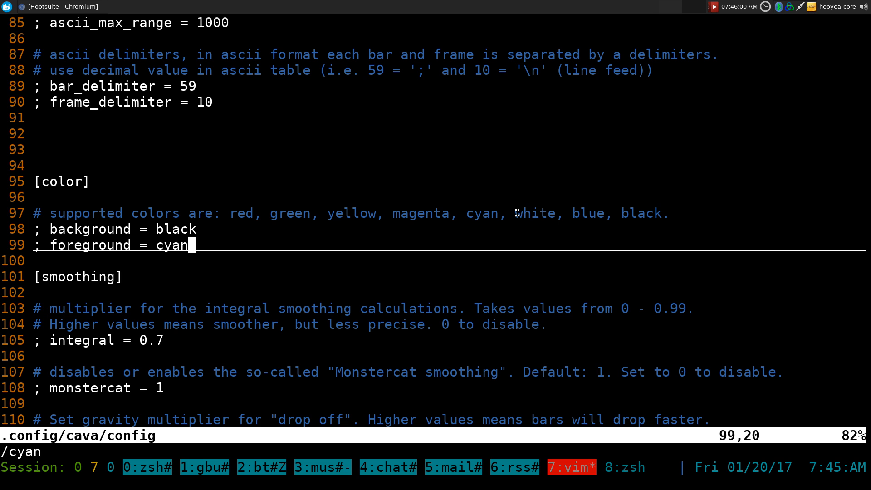
mouse_move(599, 242)
text(foreground =)
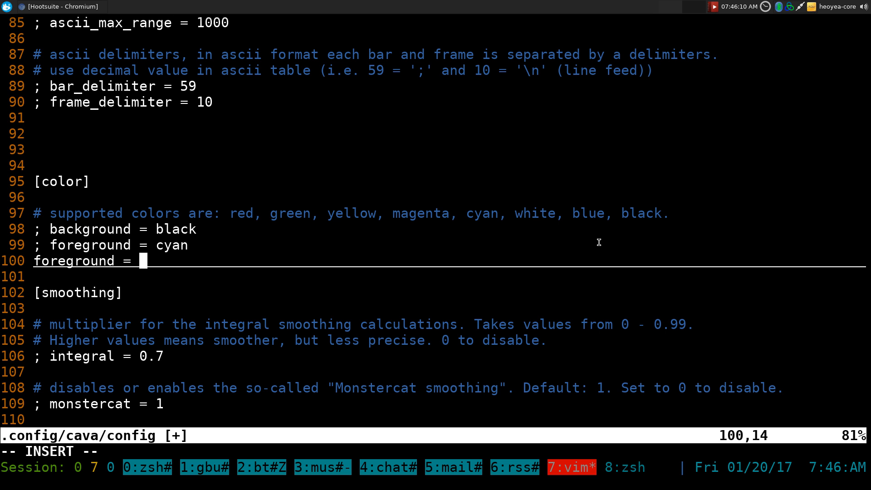
text(red)
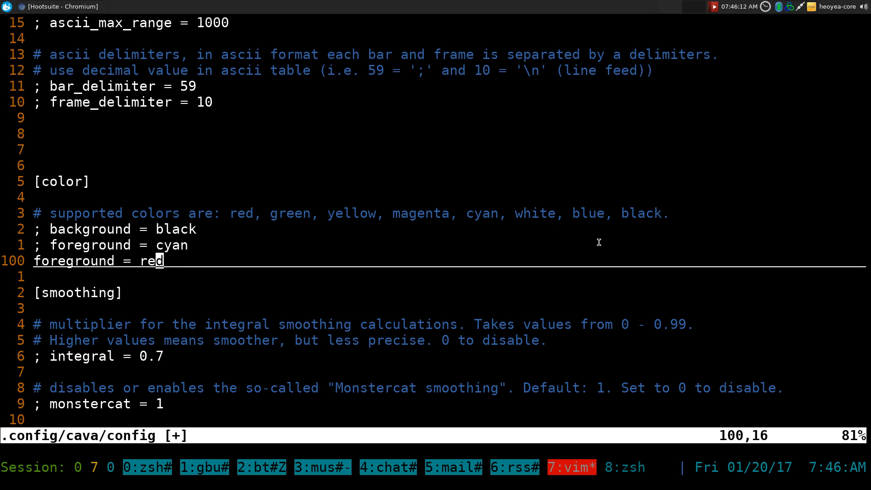
click(318, 467)
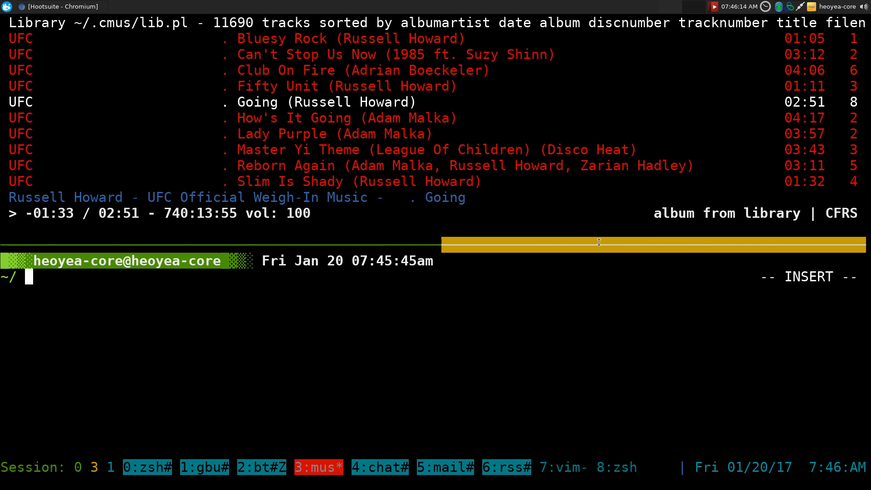
- Run cava beneath cmus to show red bars, then quit cmus
text(cava)
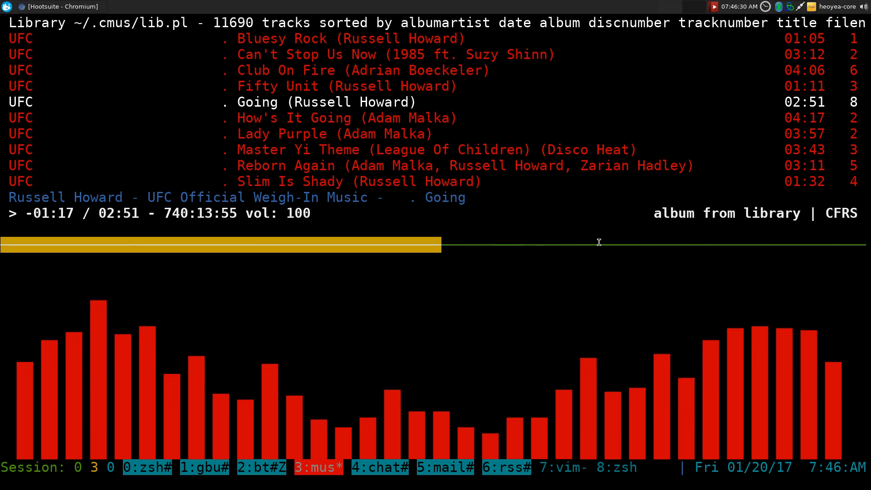
key(q)
text(pianobar)
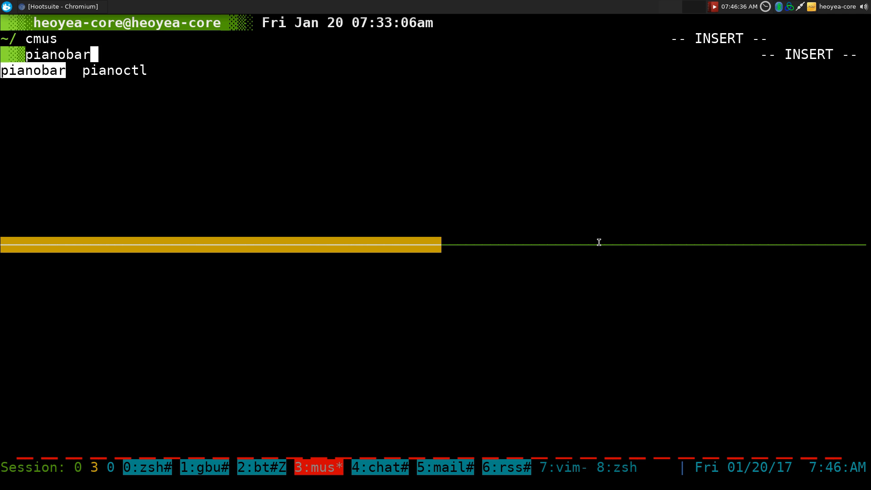
- Launch pianobar, playing Blues Traveler's "Run-Around" on 90s Pop Radio
key(Return)
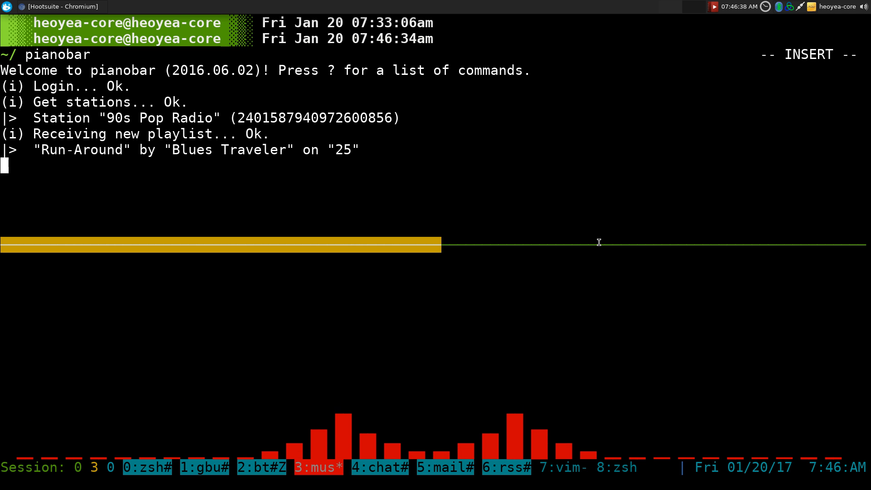